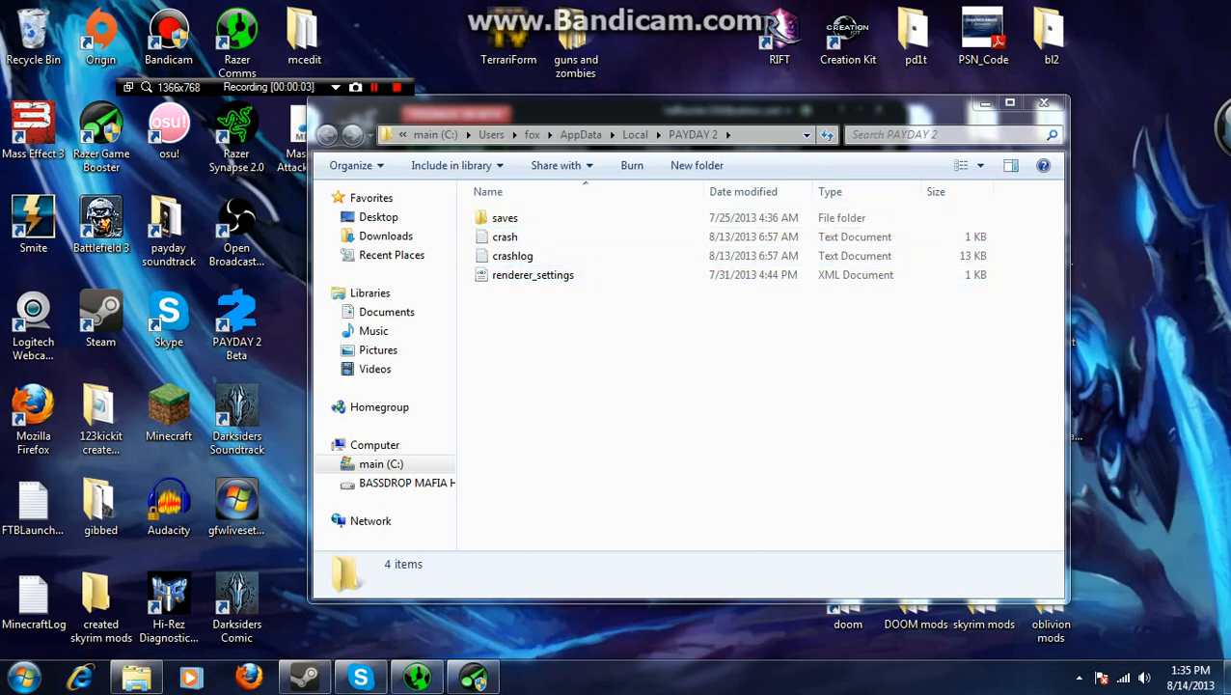
Select renderer_settings.xml in the PAYDAY 2 folder and open it in Internet Explorer.
{"action": "left_click", "coordinate": [505, 237]}
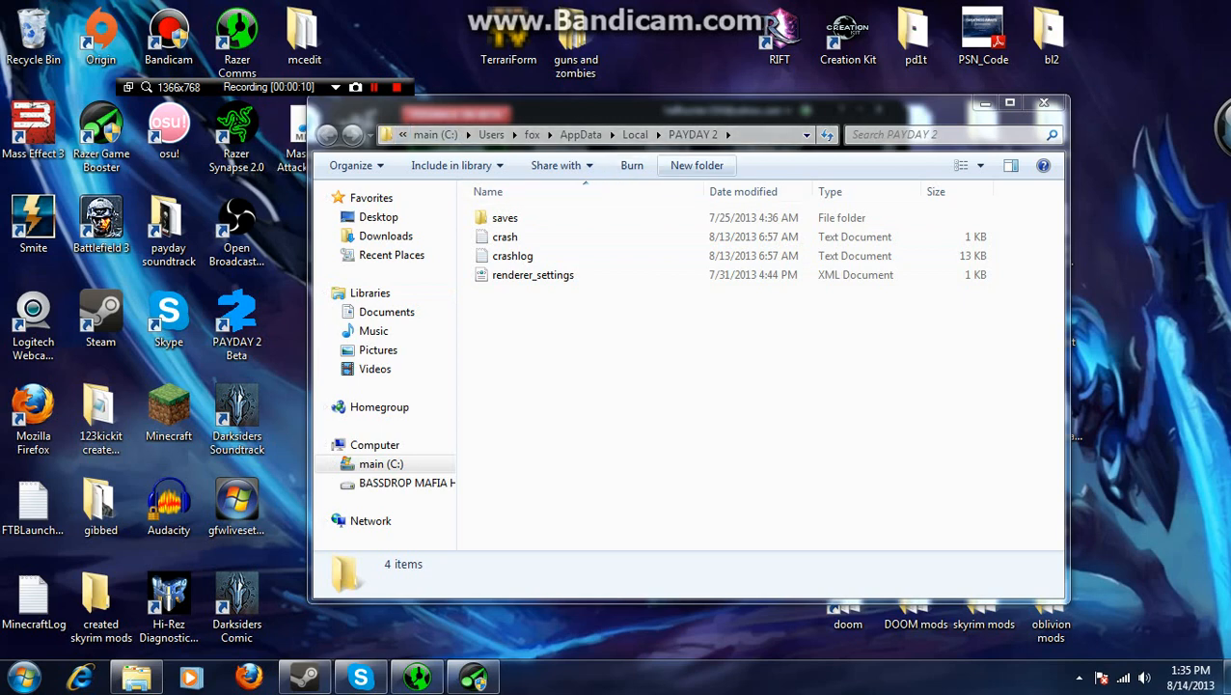
{"action": "left_click", "coordinate": [504, 217]}
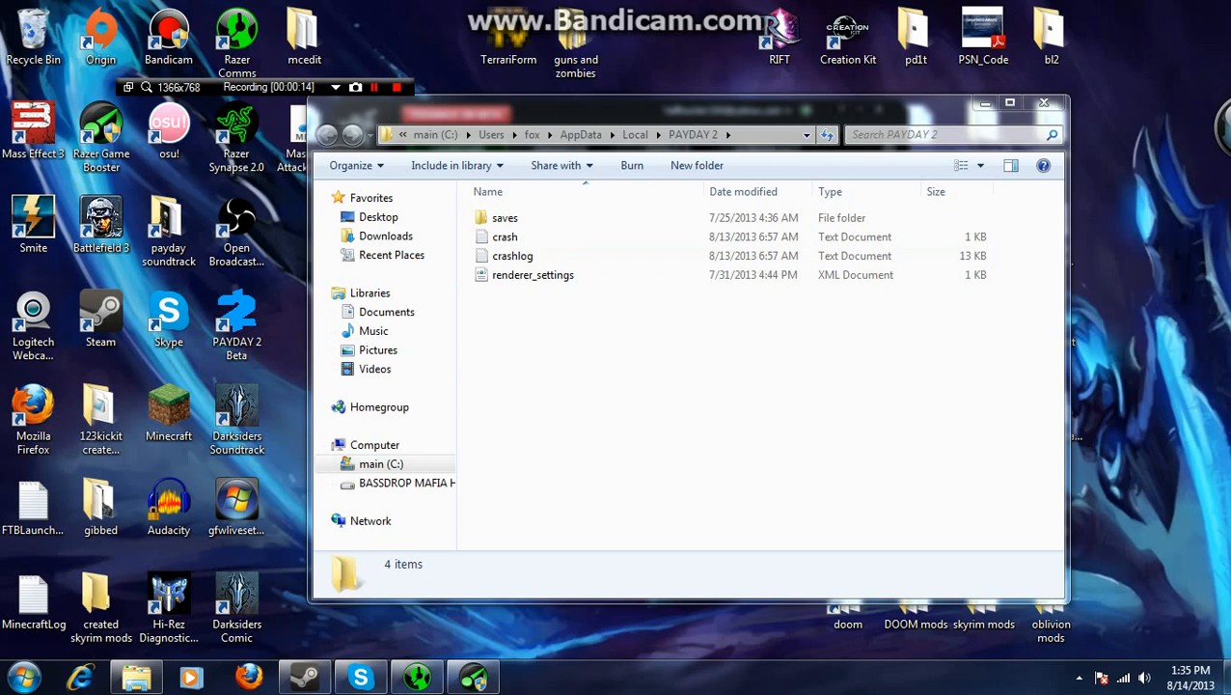
{"action": "left_click", "coordinate": [533, 275]}
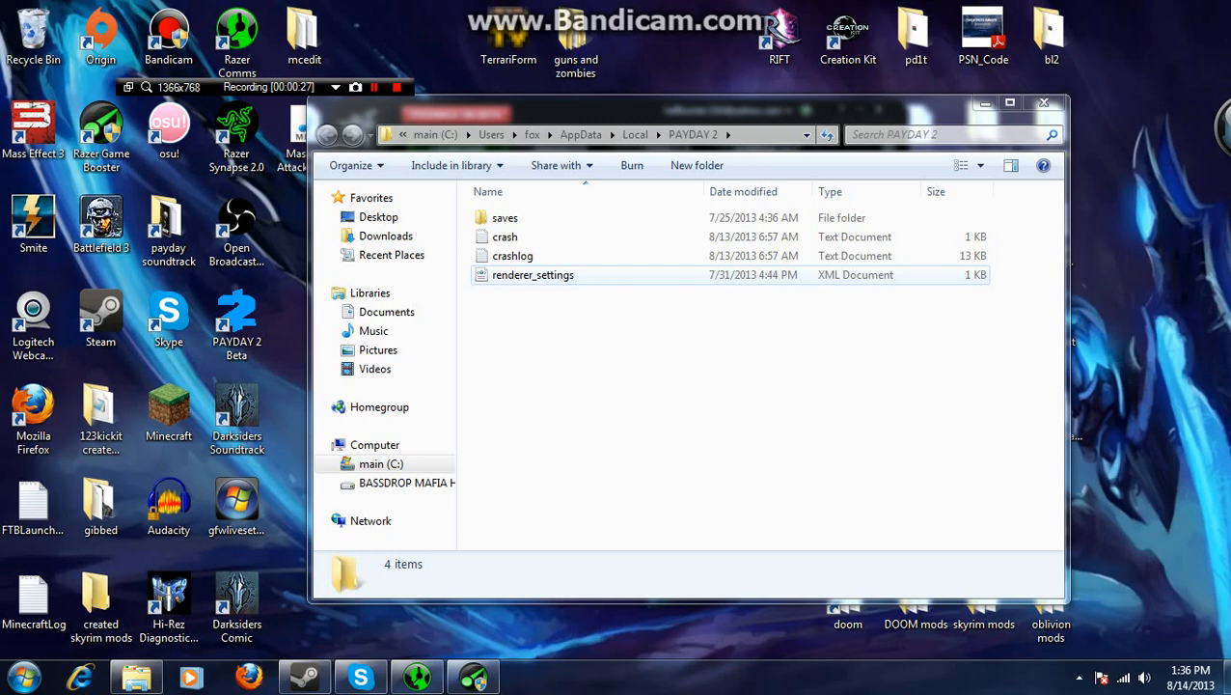
{"action": "left_click", "coordinate": [532, 275]}
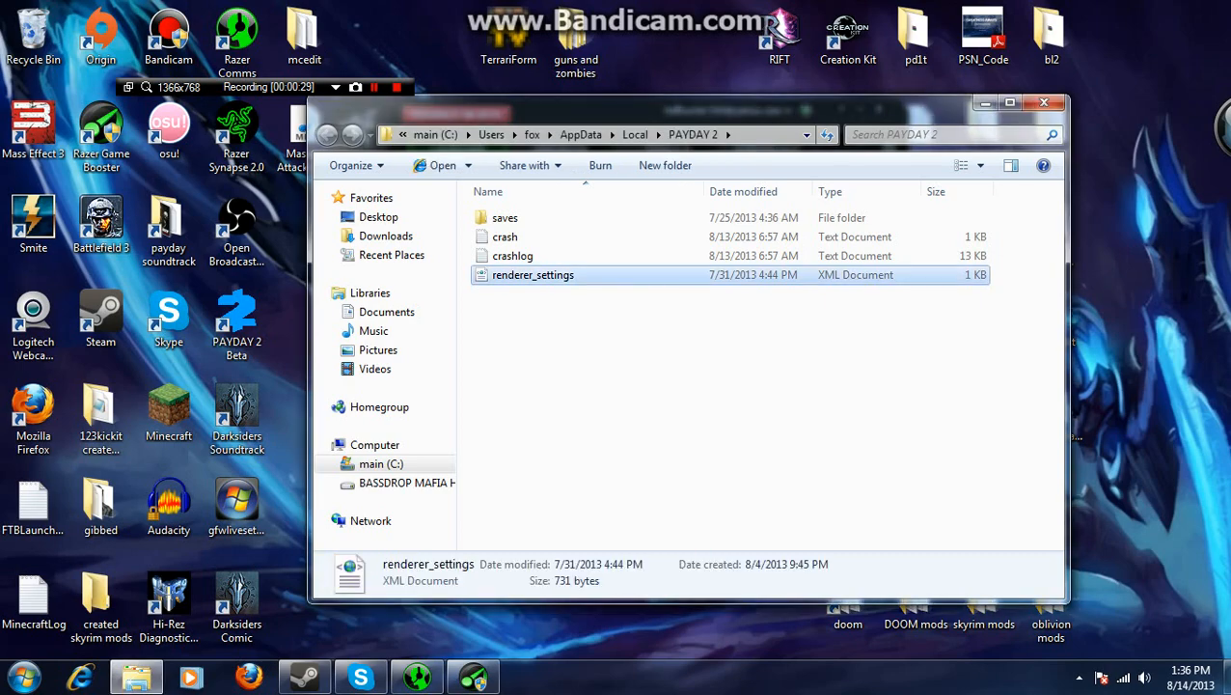
{"action": "double_click", "coordinate": [533, 275]}
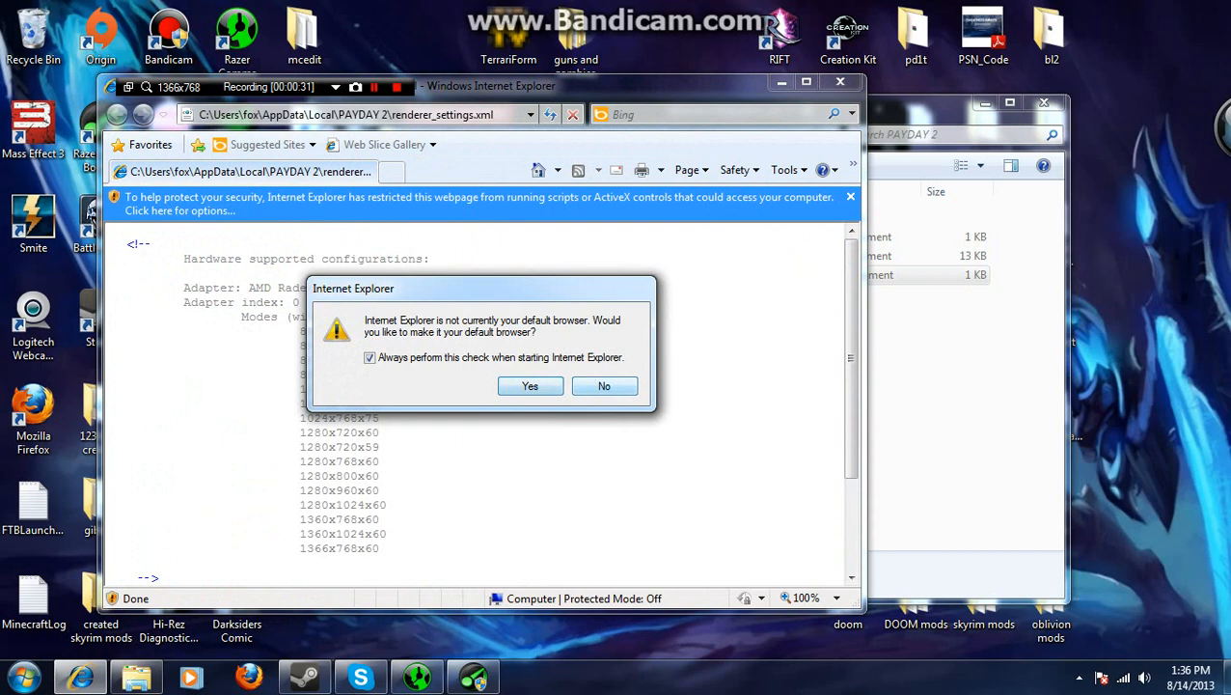
Decline the default-browser prompt, then scroll to and highlight the windowed="false" value.
{"action": "left_click", "coordinate": [604, 386]}
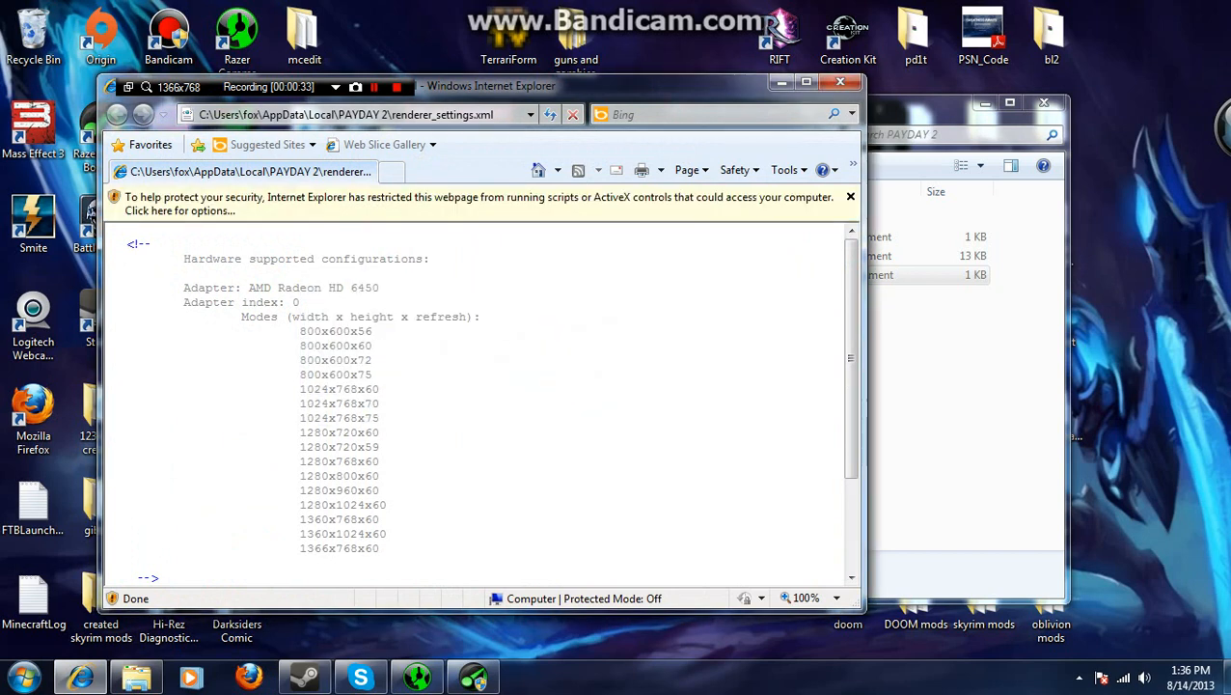
{"action": "scroll", "scroll_direction": "down", "scroll_amount": 3}
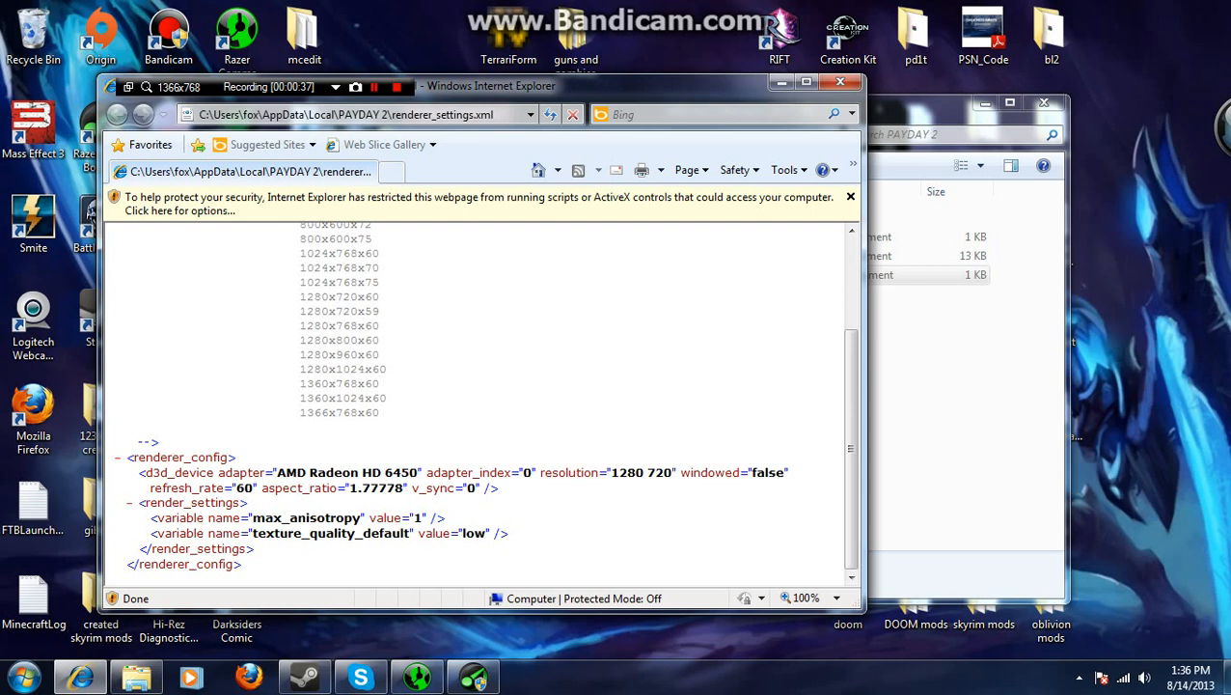
{"action": "double_click", "coordinate": [768, 472]}
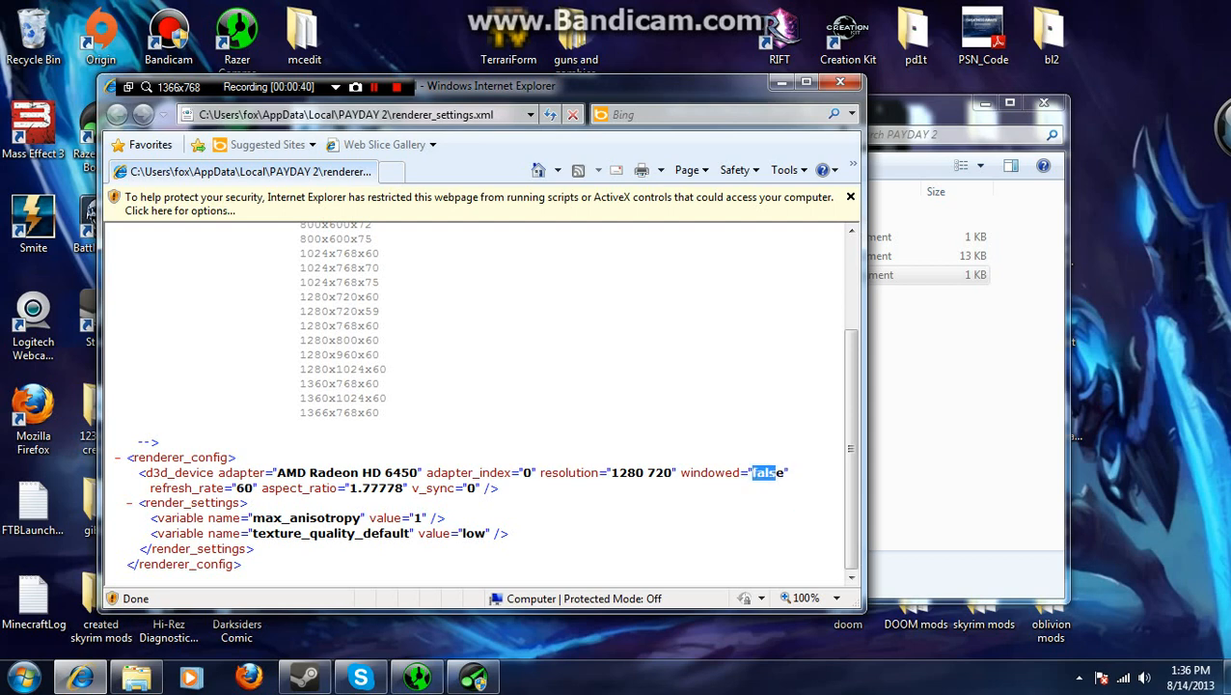
{"action": "double_click", "coordinate": [767, 472]}
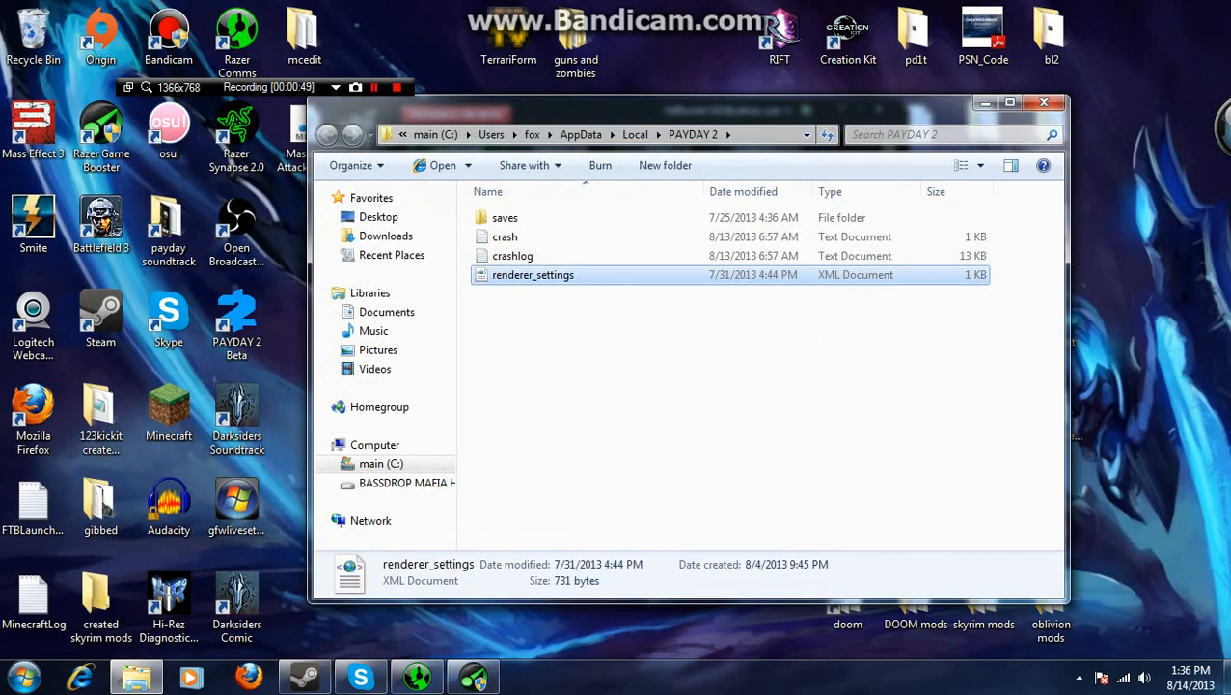
Open renderer_settings through the right-click Open with menu using Notepad.
{"action": "right_click", "coordinate": [532, 275]}
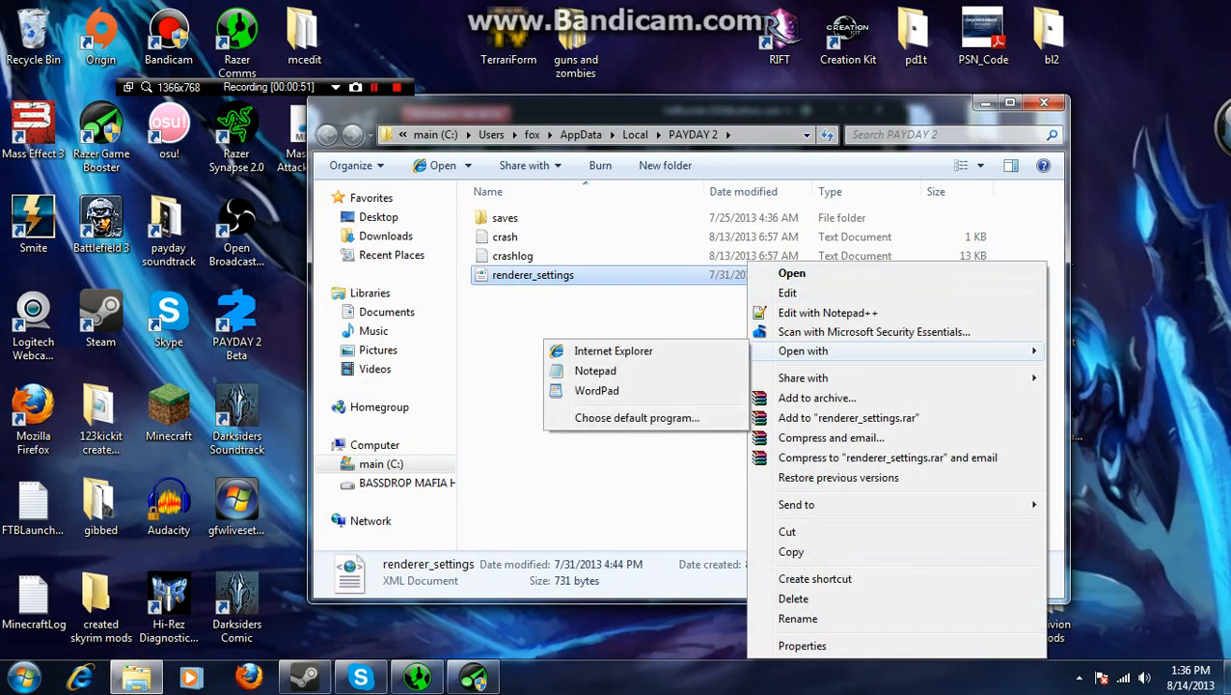
{"action": "mouse_move", "coordinate": [596, 390]}
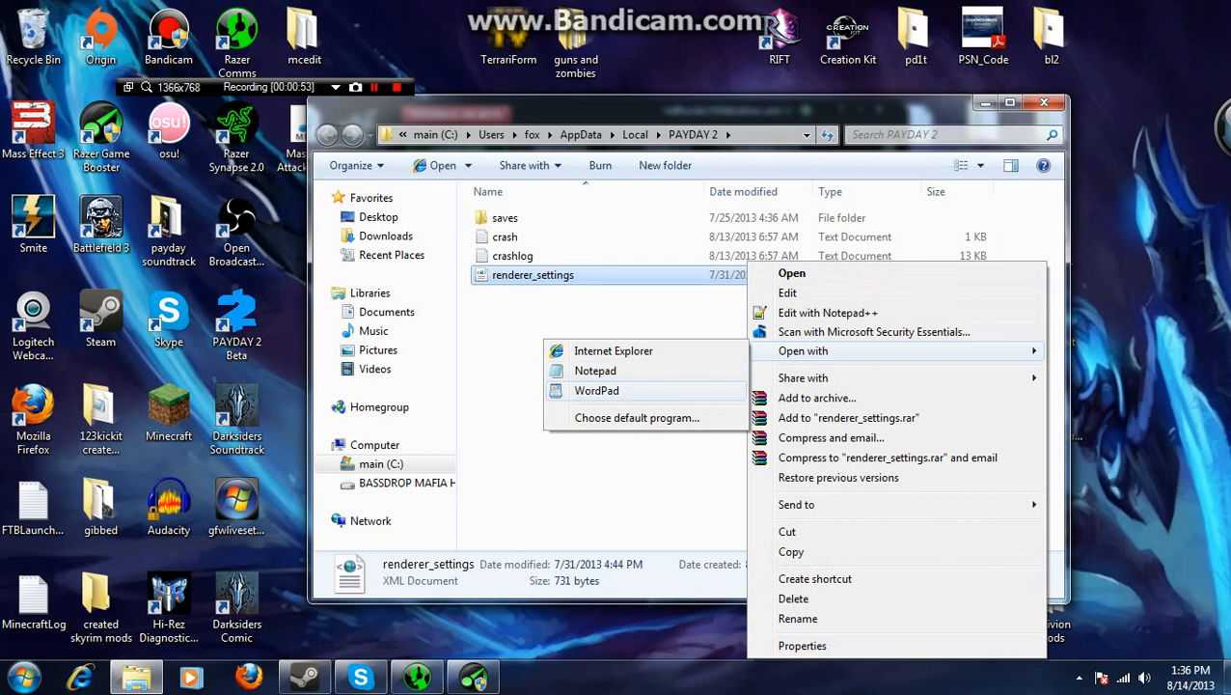
{"action": "left_click", "coordinate": [596, 371]}
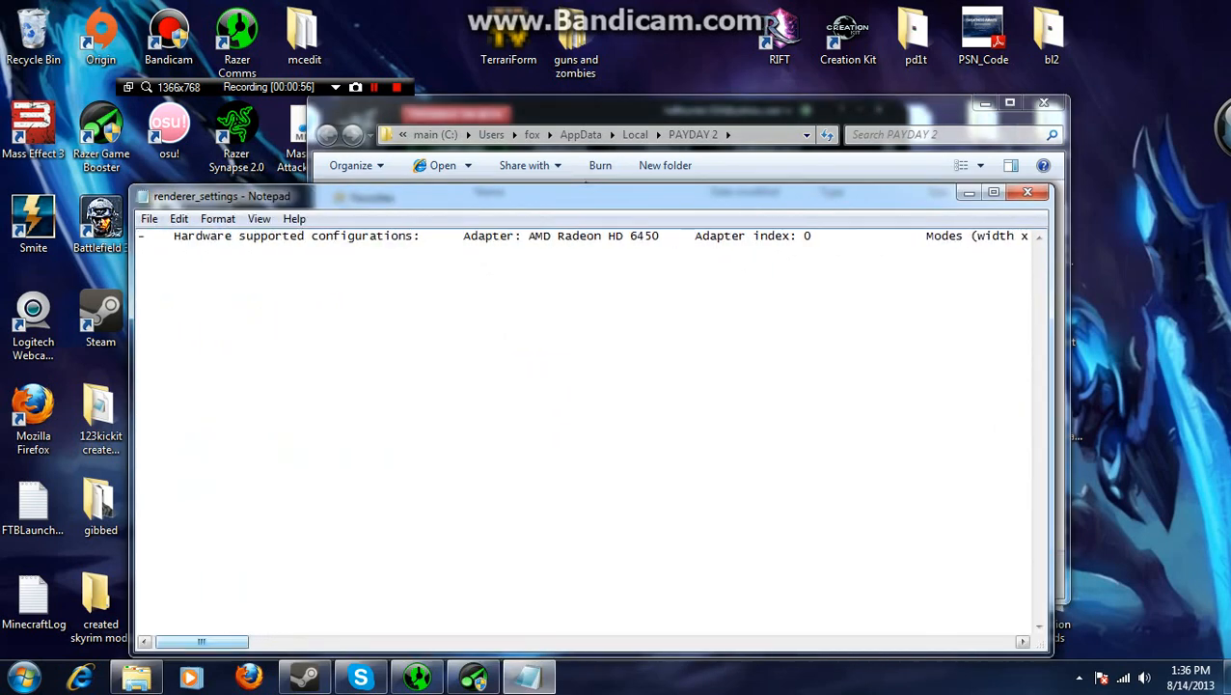
Scroll right through the single unformatted line of renderer_settings in Notepad.
{"action": "scroll", "scroll_direction": "right", "scroll_amount": 3}
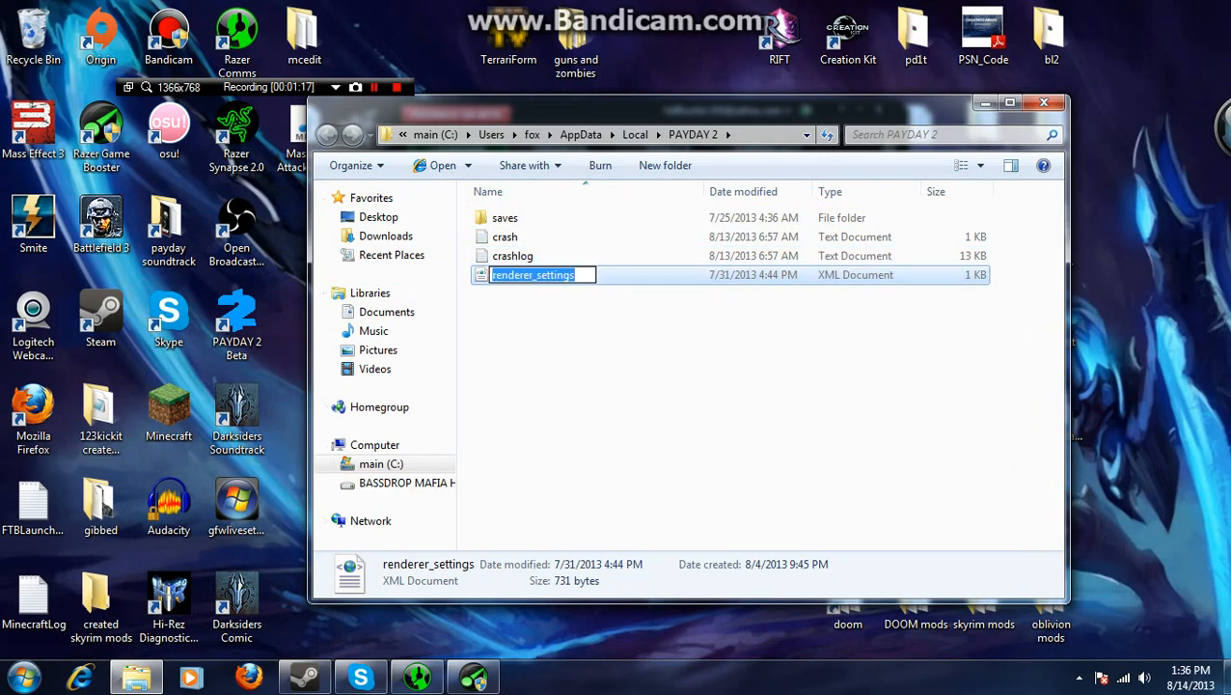
Open renderer_settings via the right-click Edit with Notepad++ option.
{"action": "right_click", "coordinate": [533, 274]}
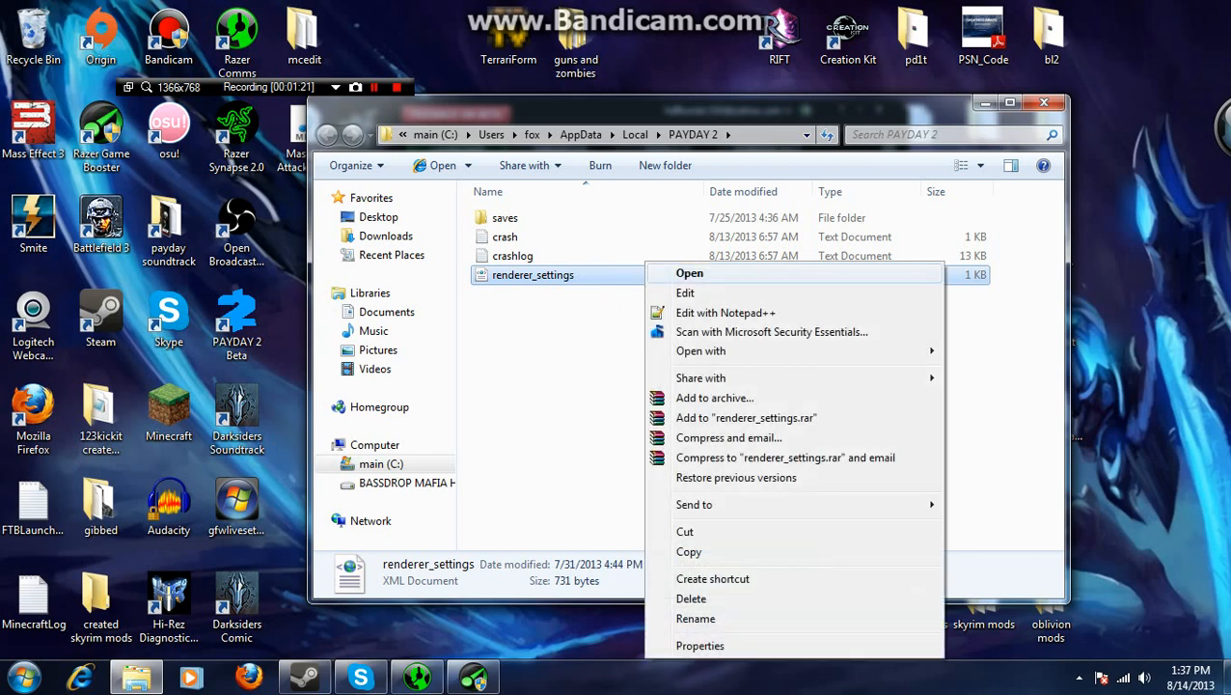
{"action": "mouse_move", "coordinate": [726, 312]}
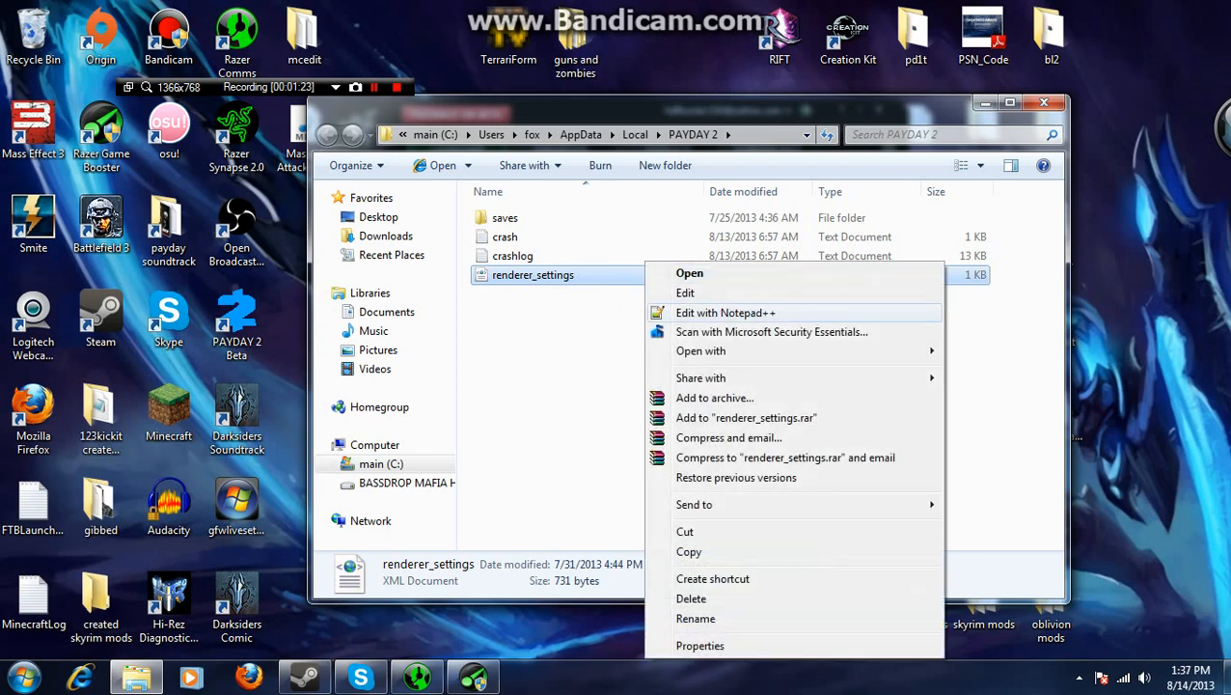
{"action": "left_click", "coordinate": [725, 311]}
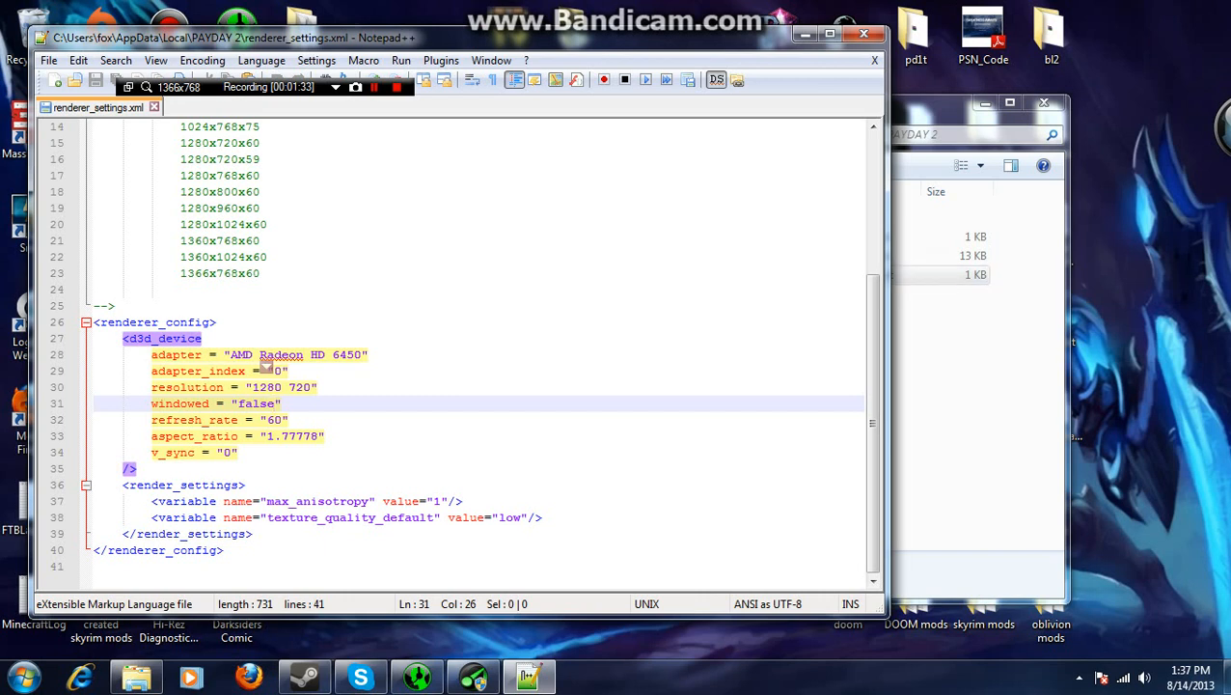
Select the windowed value "false" on line 31 and type over it.
{"action": "double_click", "coordinate": [255, 404]}
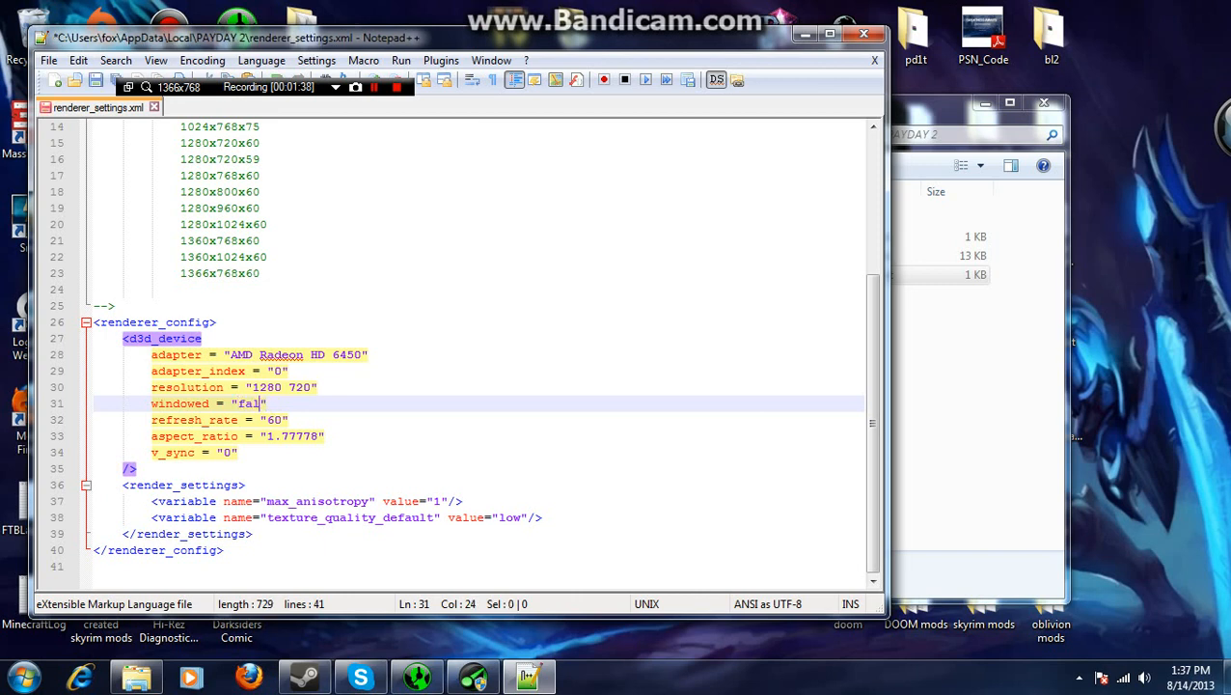
{"action": "type", "text": "se"}
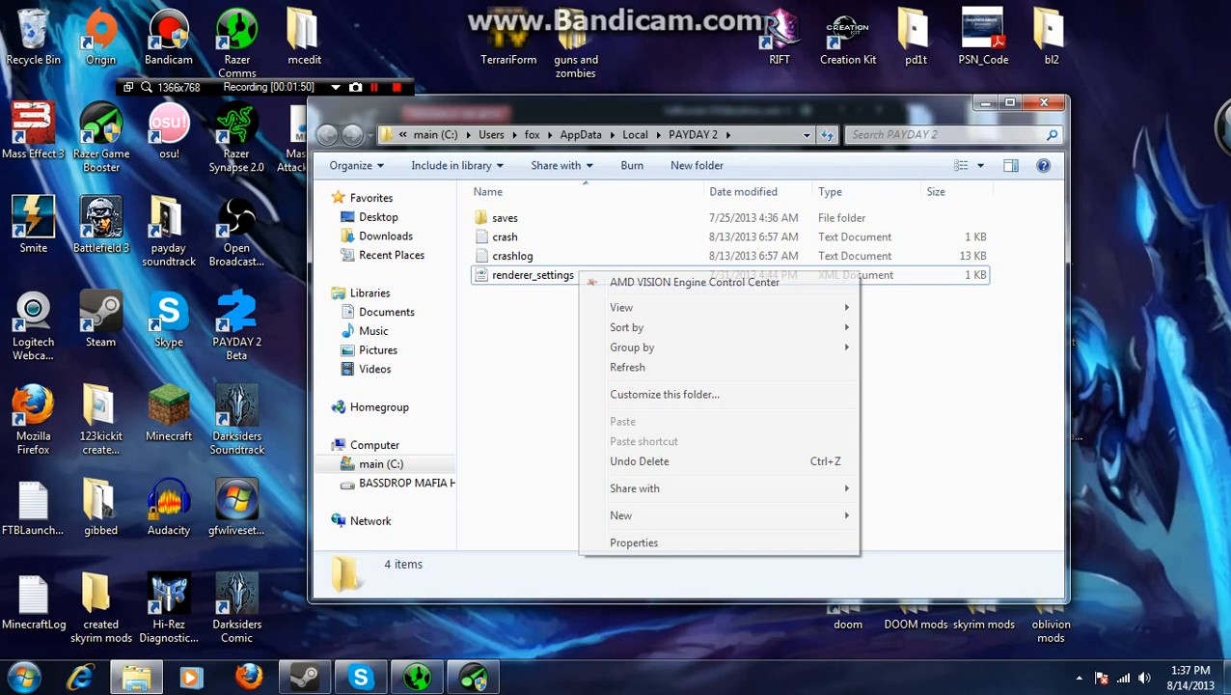
Dismiss the menu and double-click renderer_settings to open it in WordPad.
{"action": "left_click", "coordinate": [533, 275]}
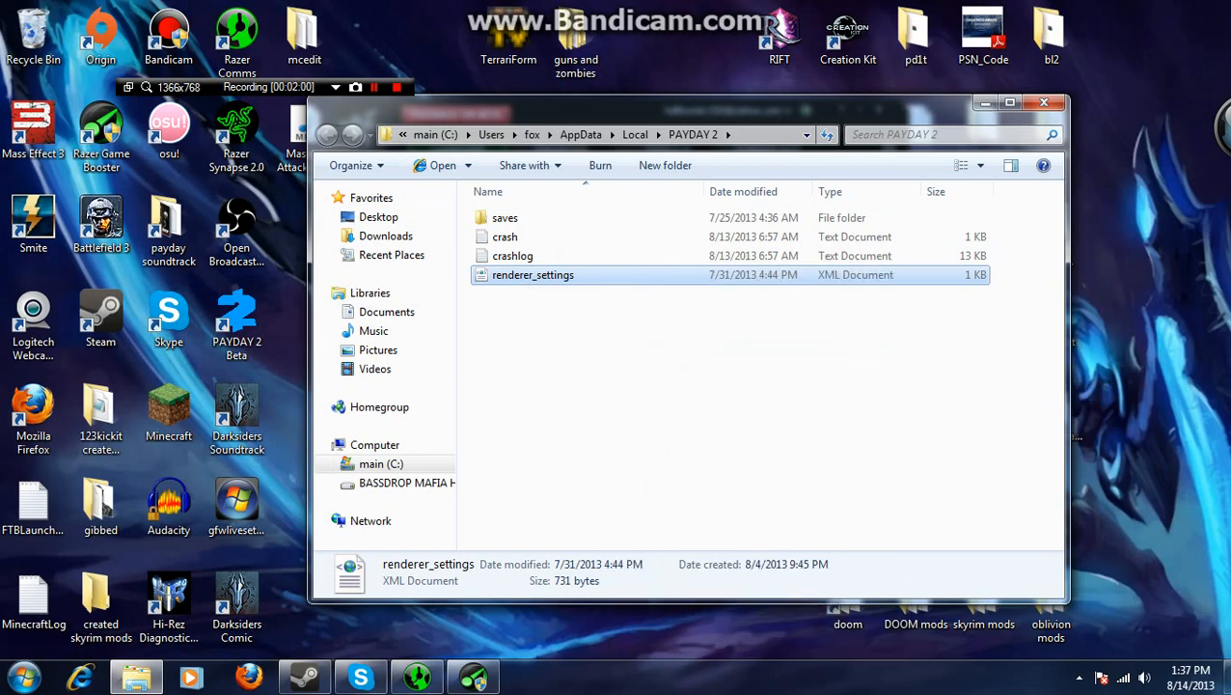
{"action": "double_click", "coordinate": [533, 275]}
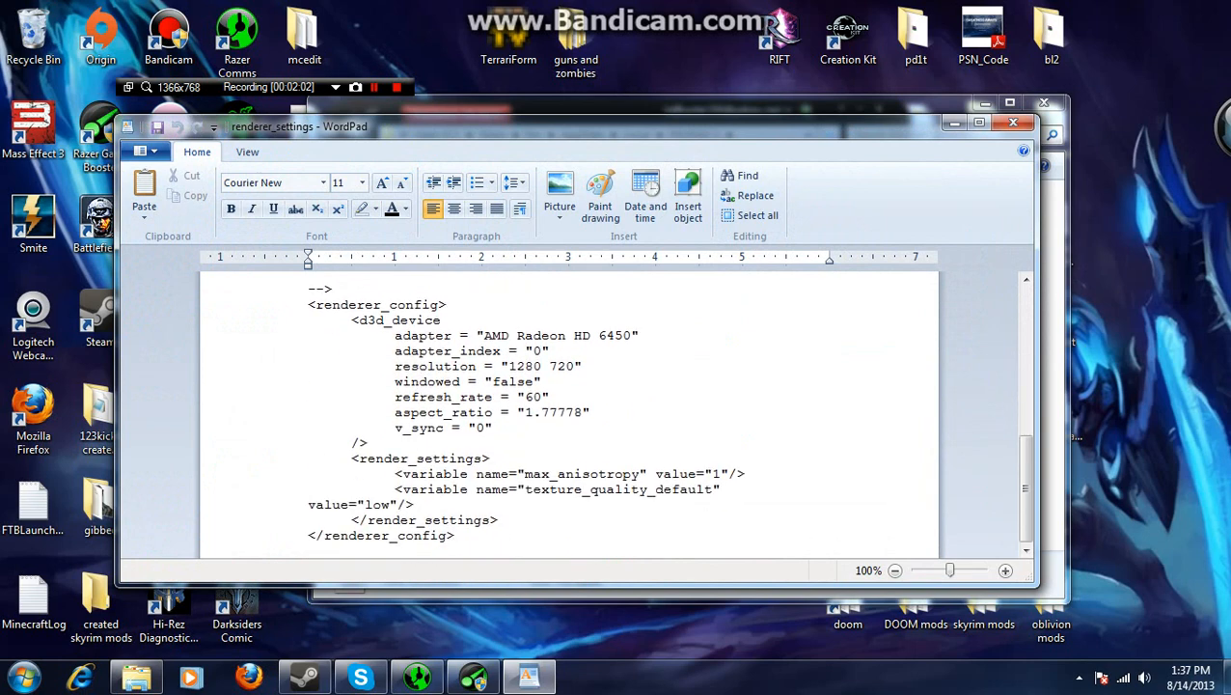